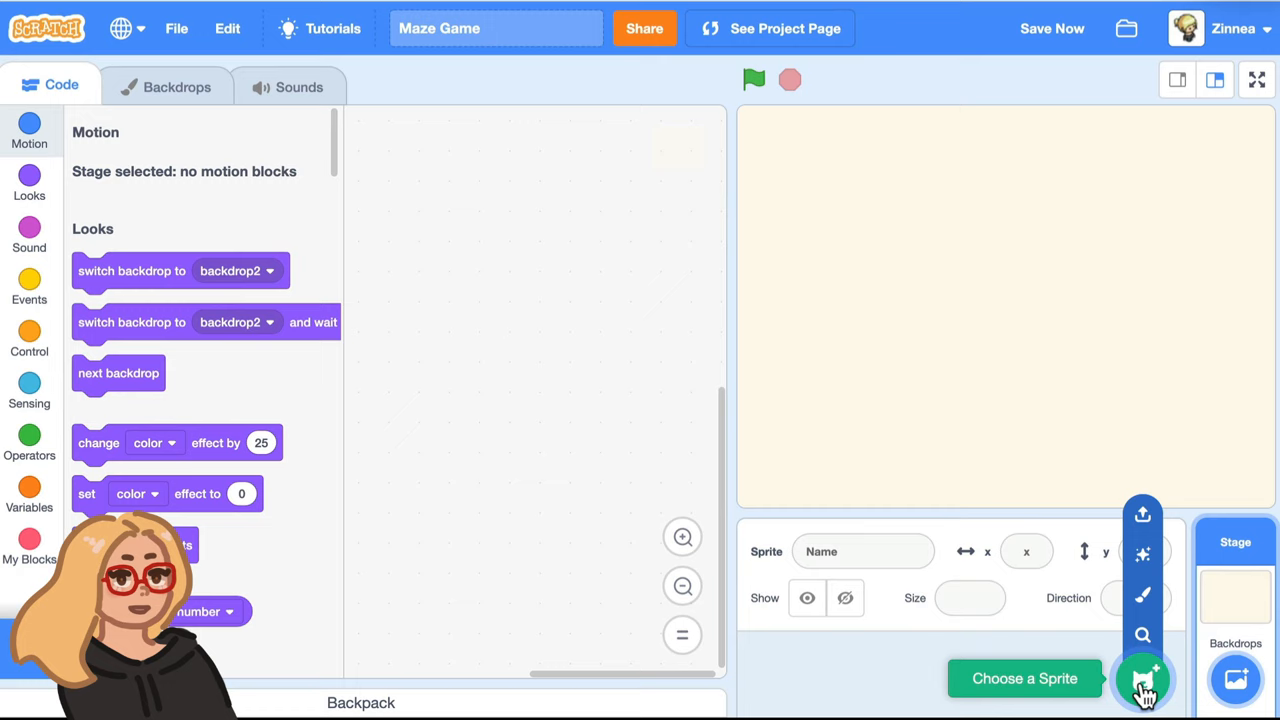
Add the Chick sprite from the sprite library to the maze project.
{"action": "left_click", "coordinate": [1145, 681]}
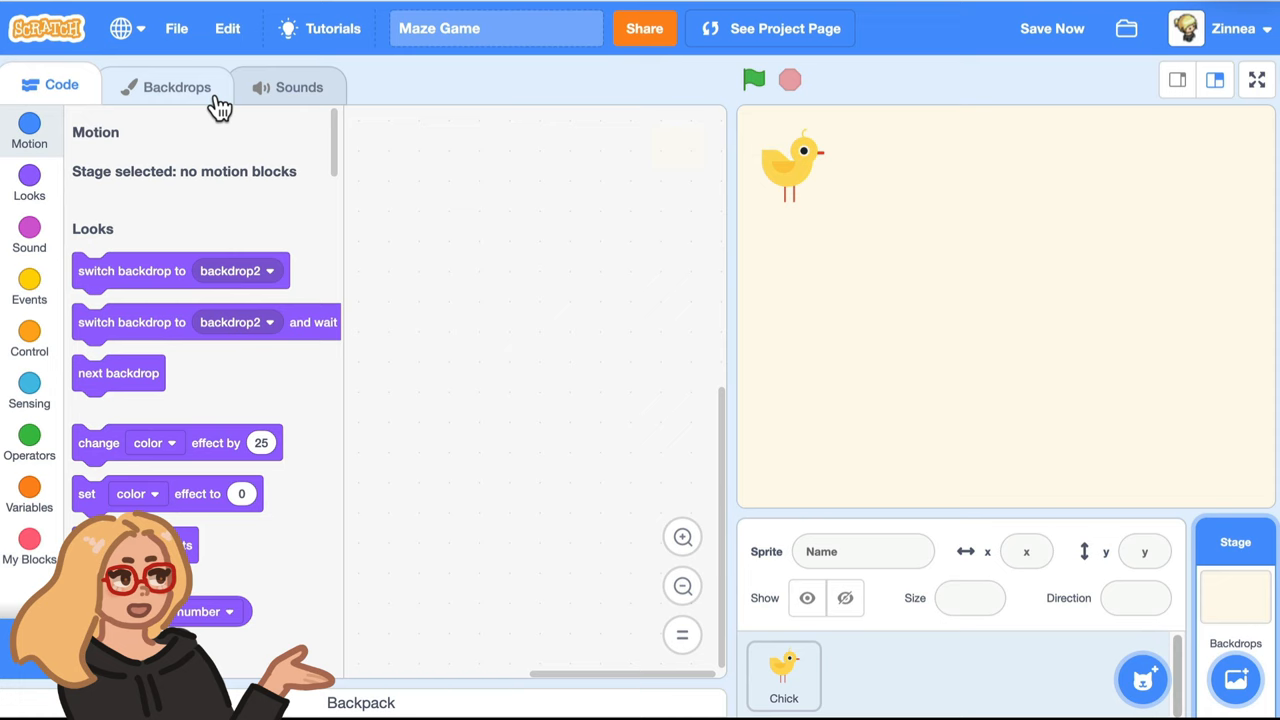
Paint orange rectangle maze walls and a green door square on the backdrop.
{"action": "left_click", "coordinate": [178, 87]}
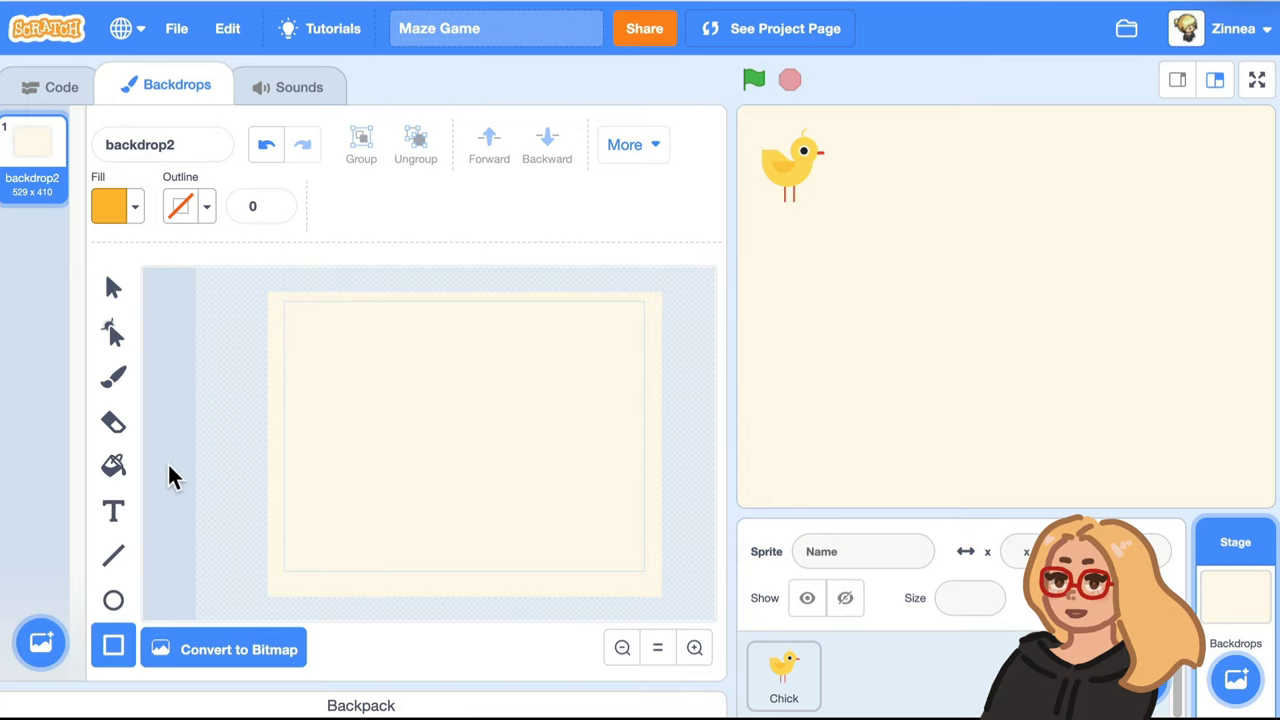
{"action": "mouse_move", "coordinate": [220, 517]}
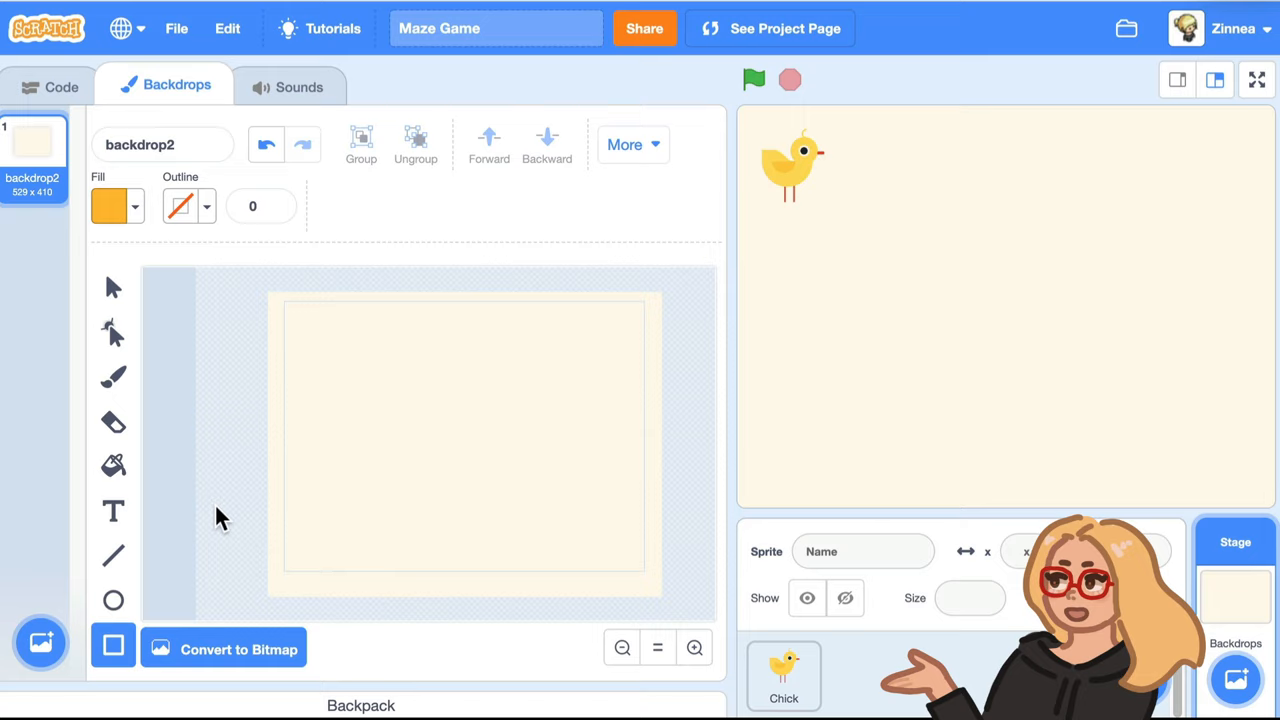
{"action": "left_click_drag", "start_coordinate": [384, 280], "coordinate": [384, 480]}
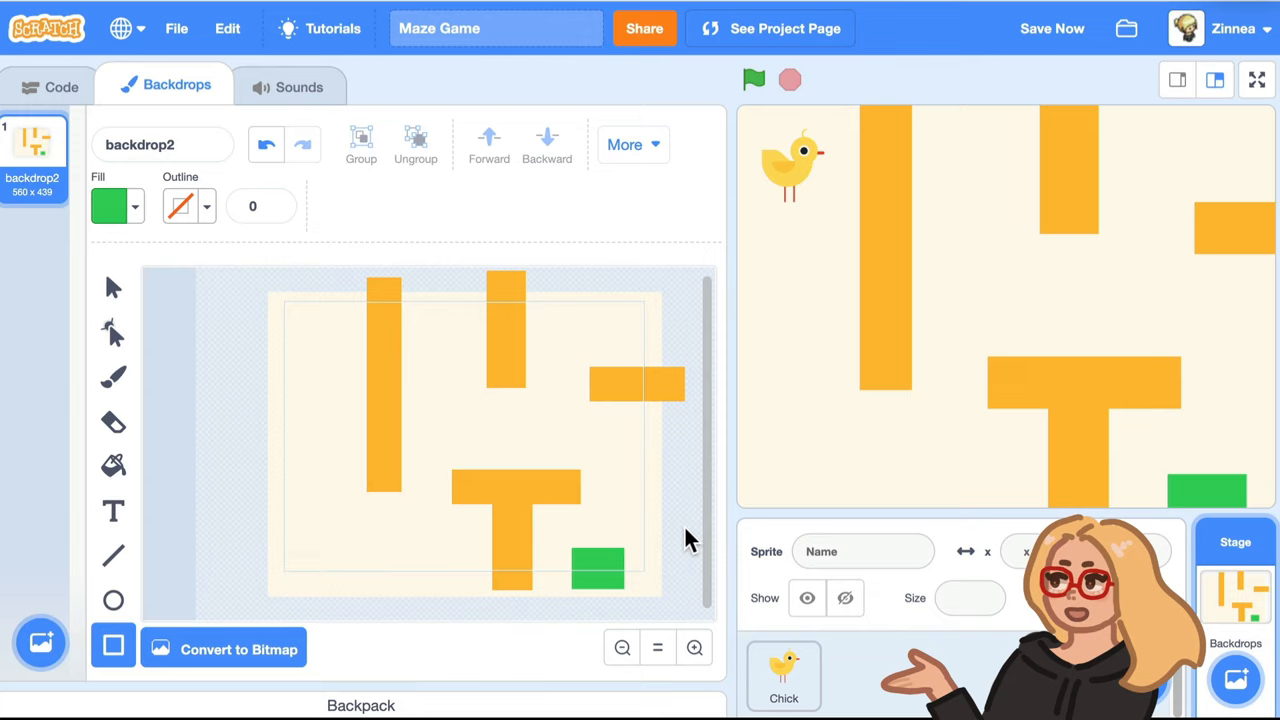
Give the Chick a down-arrow script: point in direction 180, move 10 steps.
{"action": "left_click", "coordinate": [784, 677]}
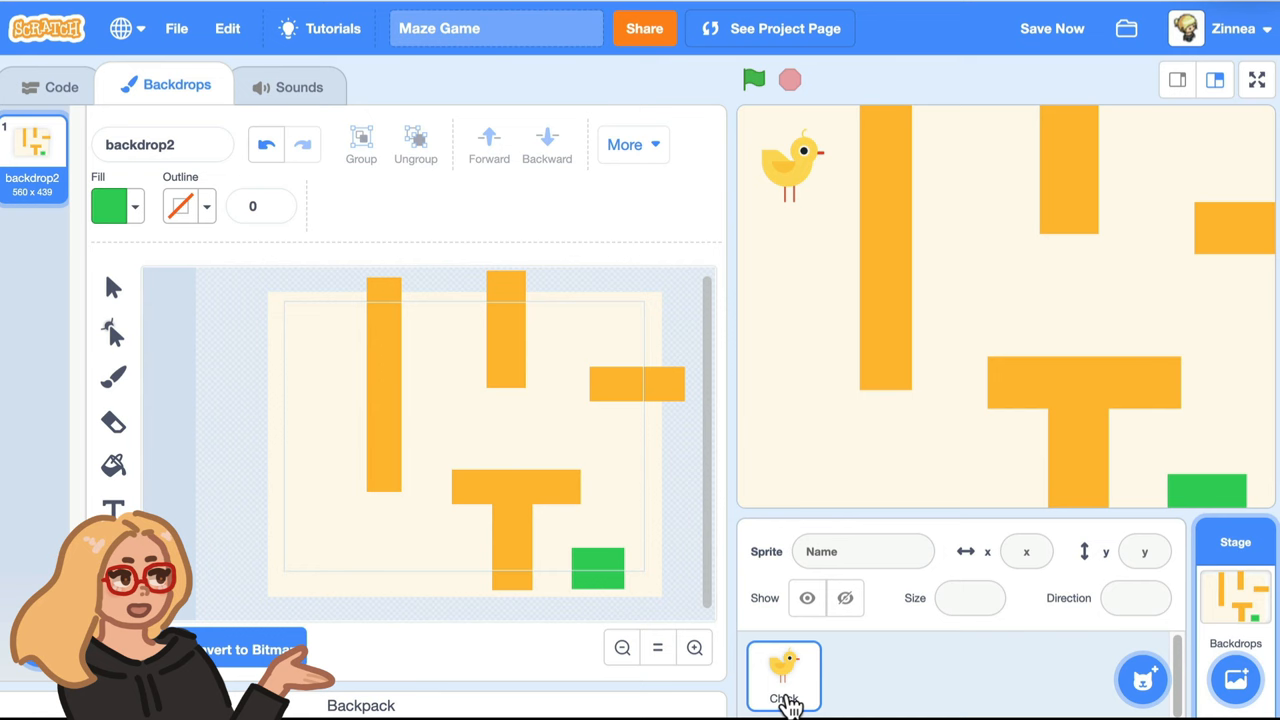
{"action": "left_click", "coordinate": [784, 675]}
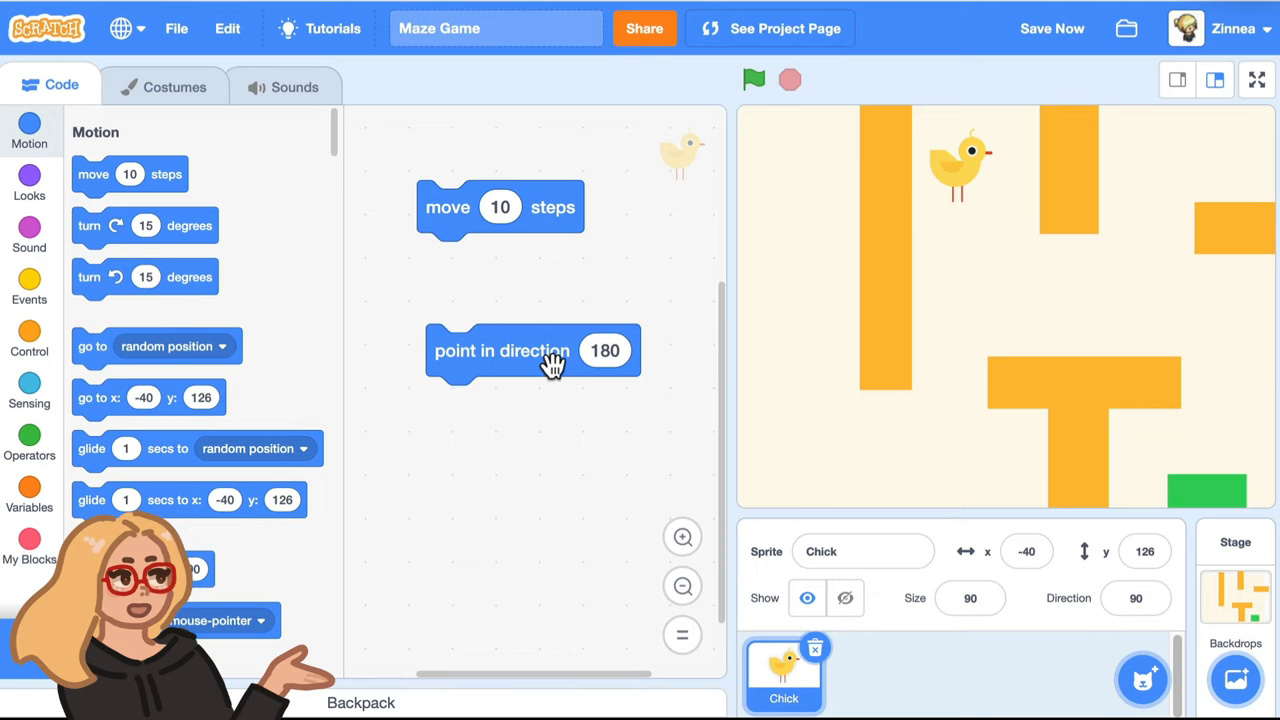
{"action": "left_click", "coordinate": [500, 207]}
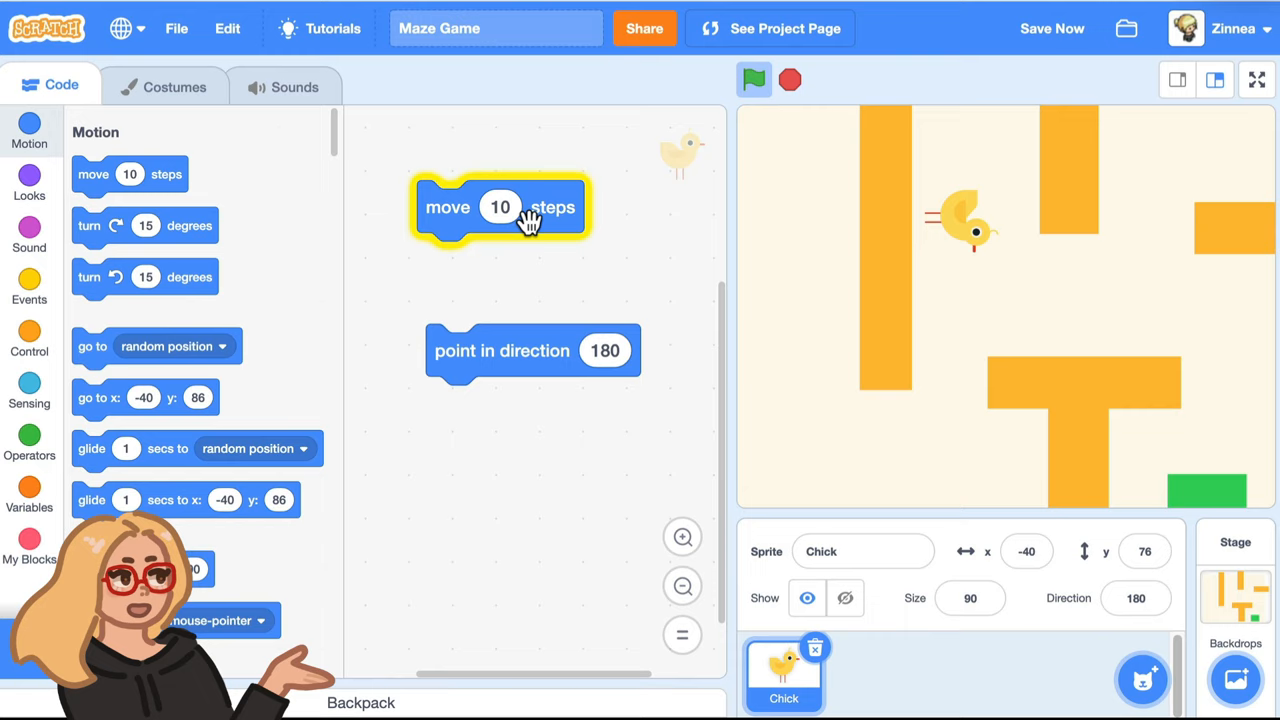
{"action": "left_click", "coordinate": [29, 287]}
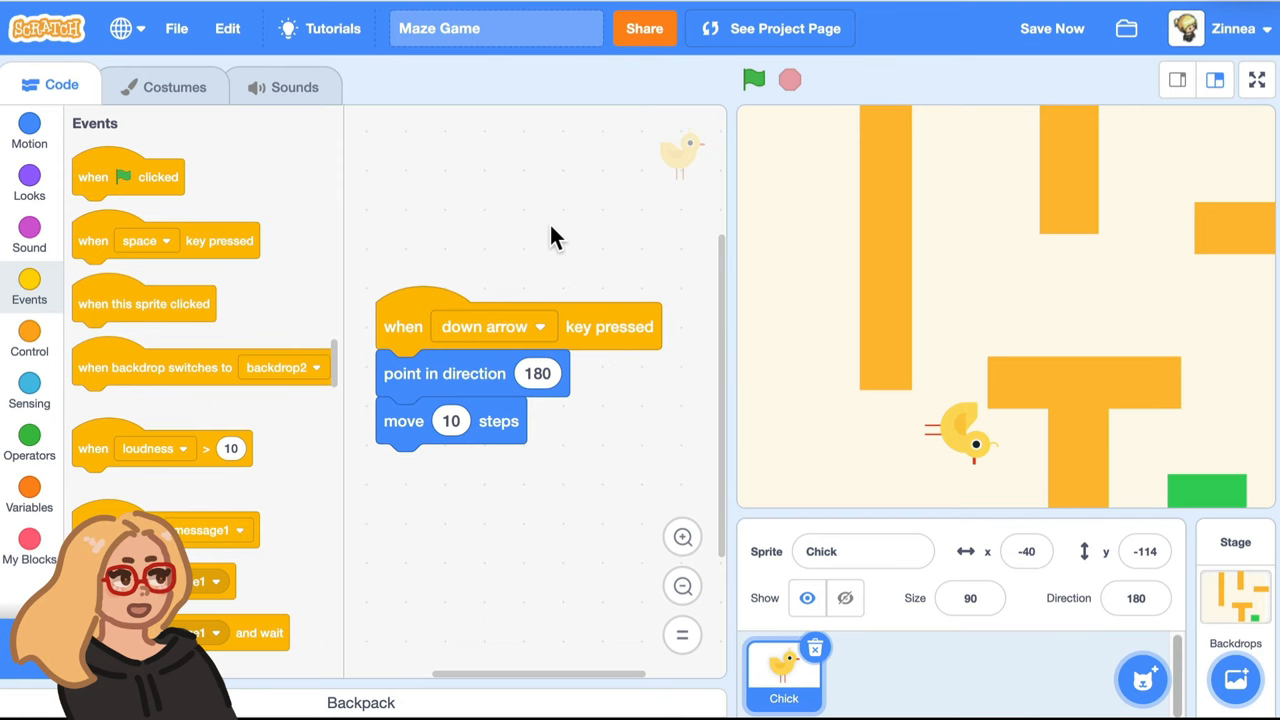
Add right, left and up arrow scripts pointing 90, -90 and 0, each moving 10 steps.
{"action": "left_click", "coordinate": [29, 128]}
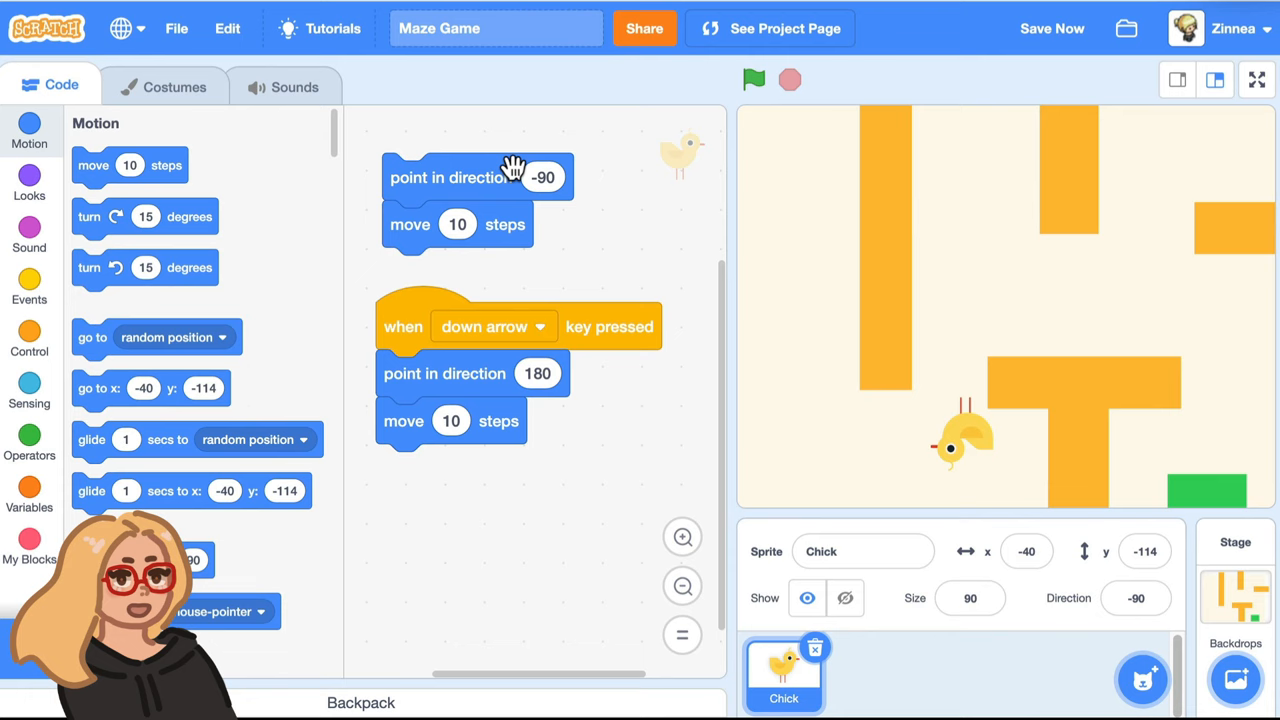
{"action": "left_click", "coordinate": [29, 287]}
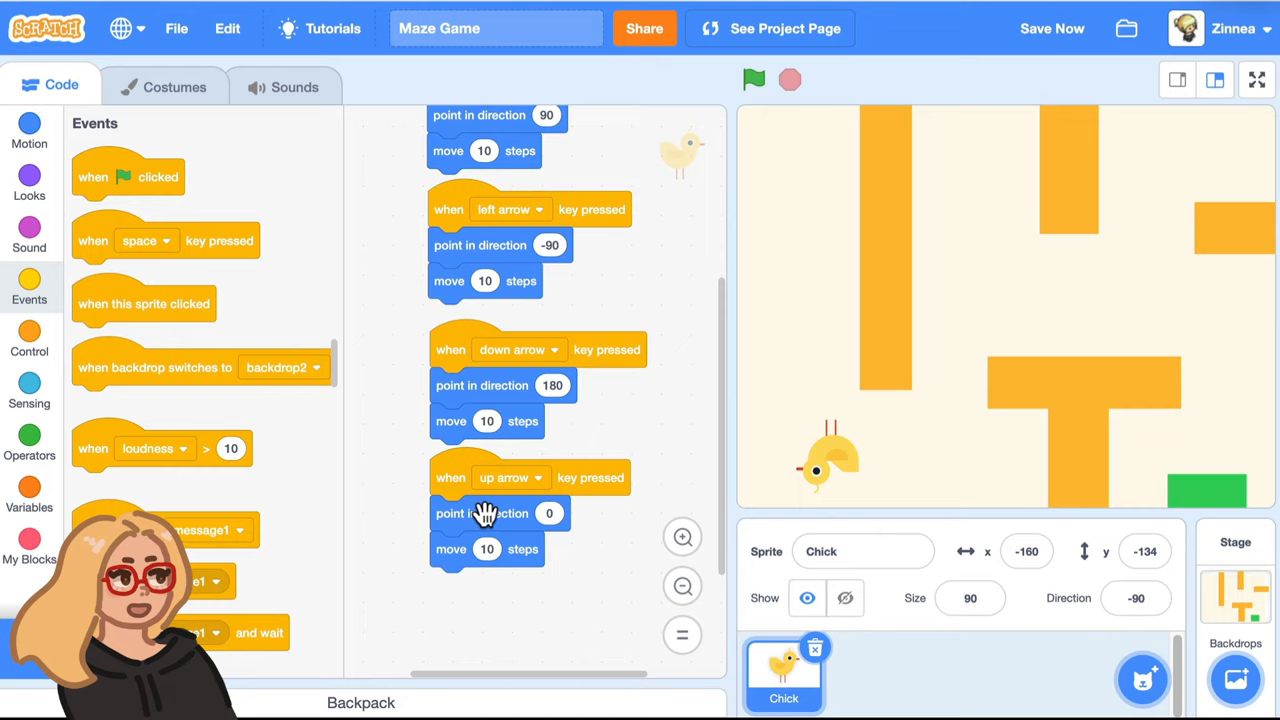
{"action": "left_click", "coordinate": [1139, 598]}
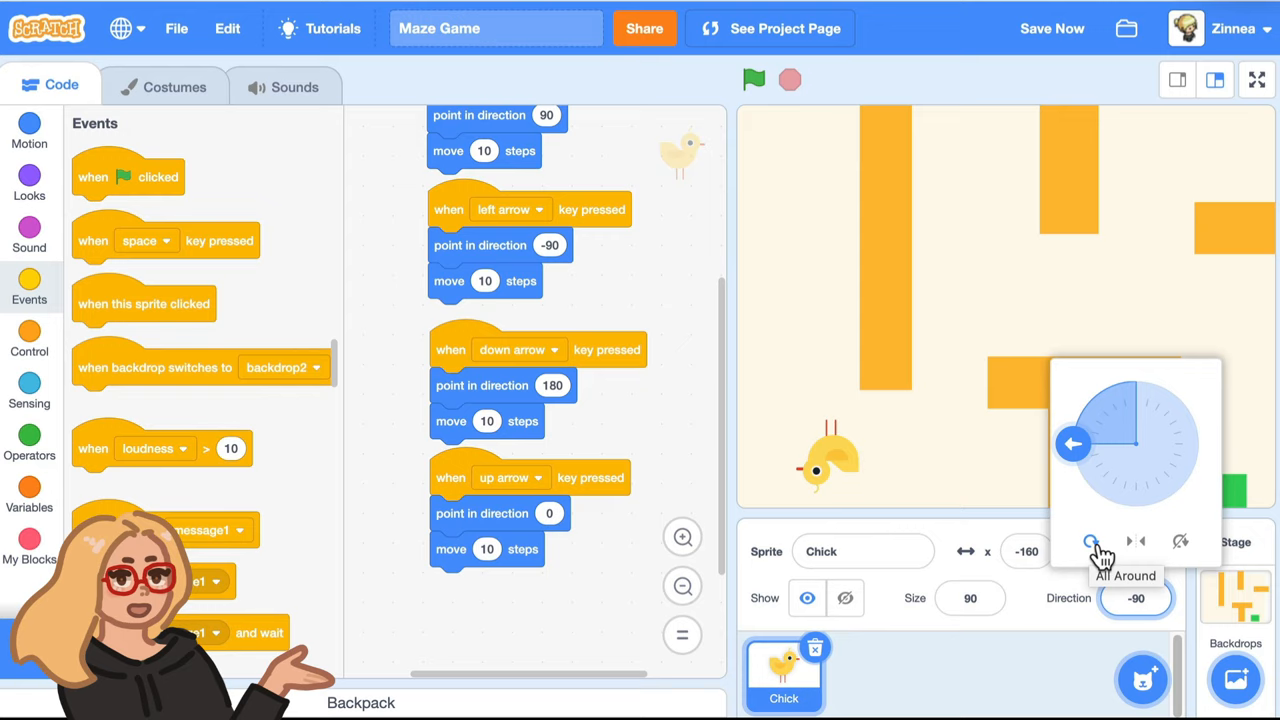
Set the Chick's rotation style to Don't Rotate and place it at the maze's top-left start.
{"action": "left_click", "coordinate": [1092, 540]}
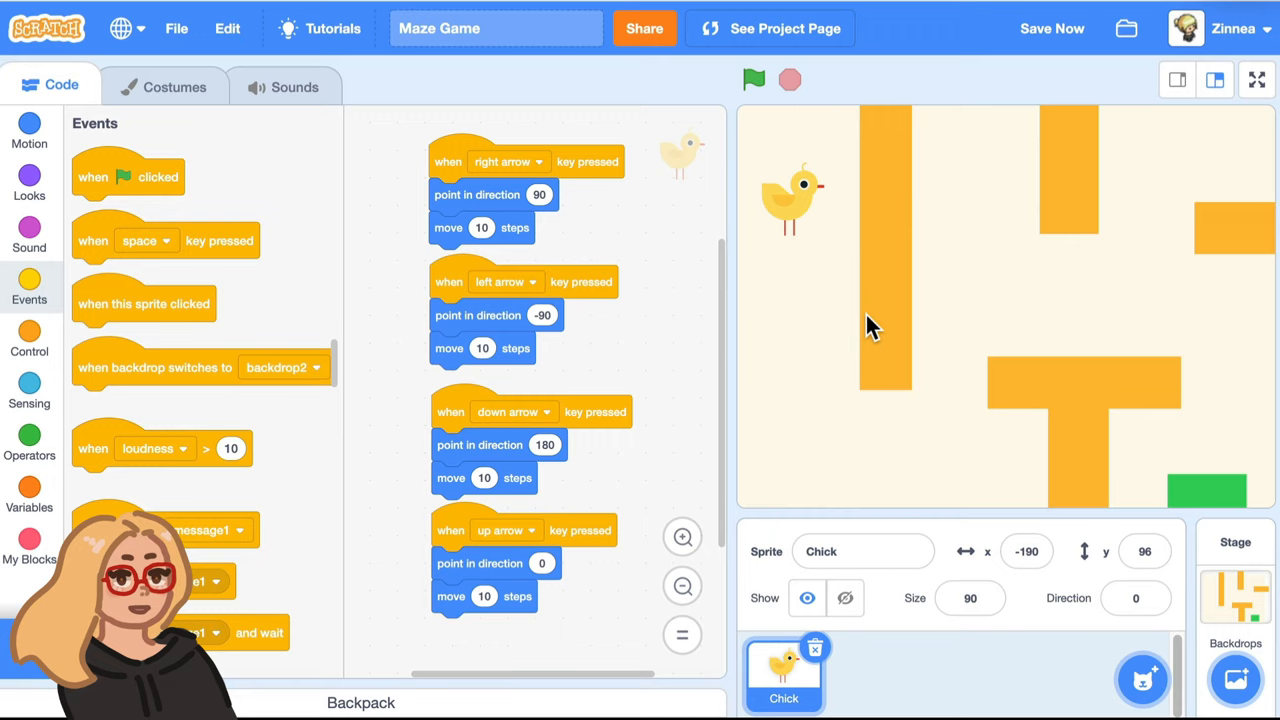
{"action": "mouse_move", "coordinate": [896, 318]}
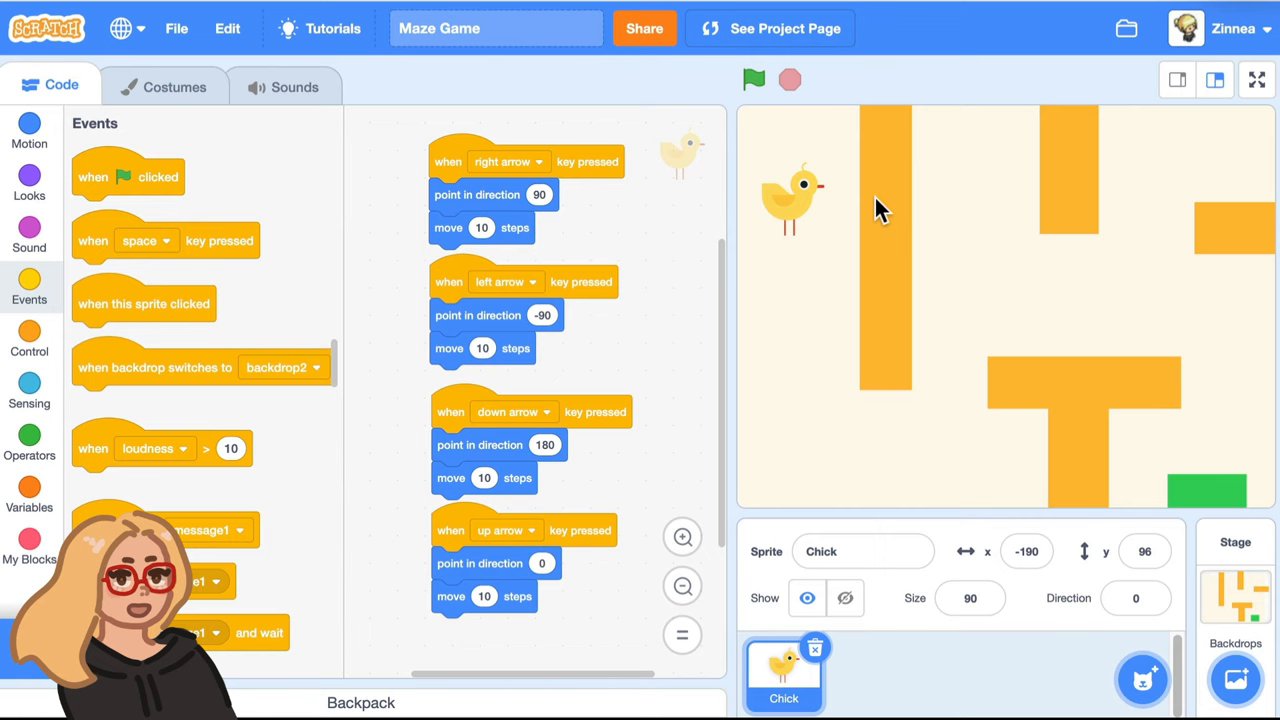
{"action": "left_click", "coordinate": [29, 390]}
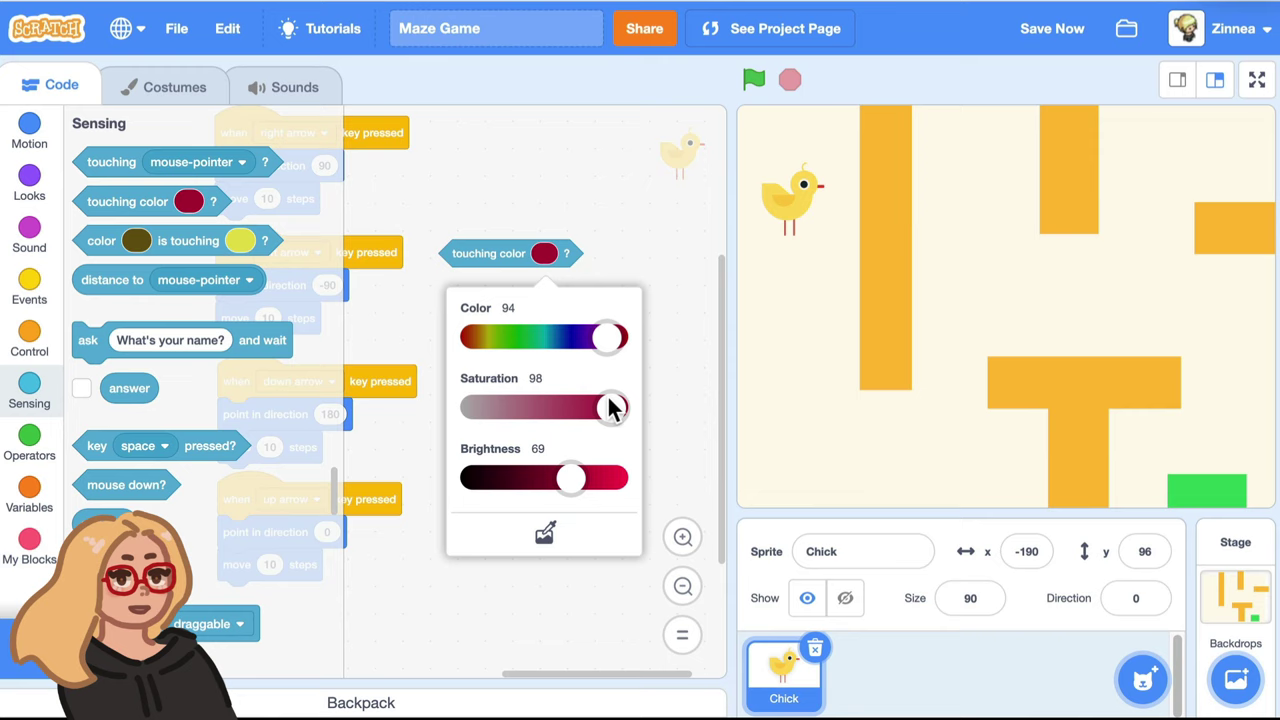
Put 'move -10 steps' inside 'if touching orange colour' and test wall collisions with the arrow keys.
{"action": "left_click", "coordinate": [698, 303]}
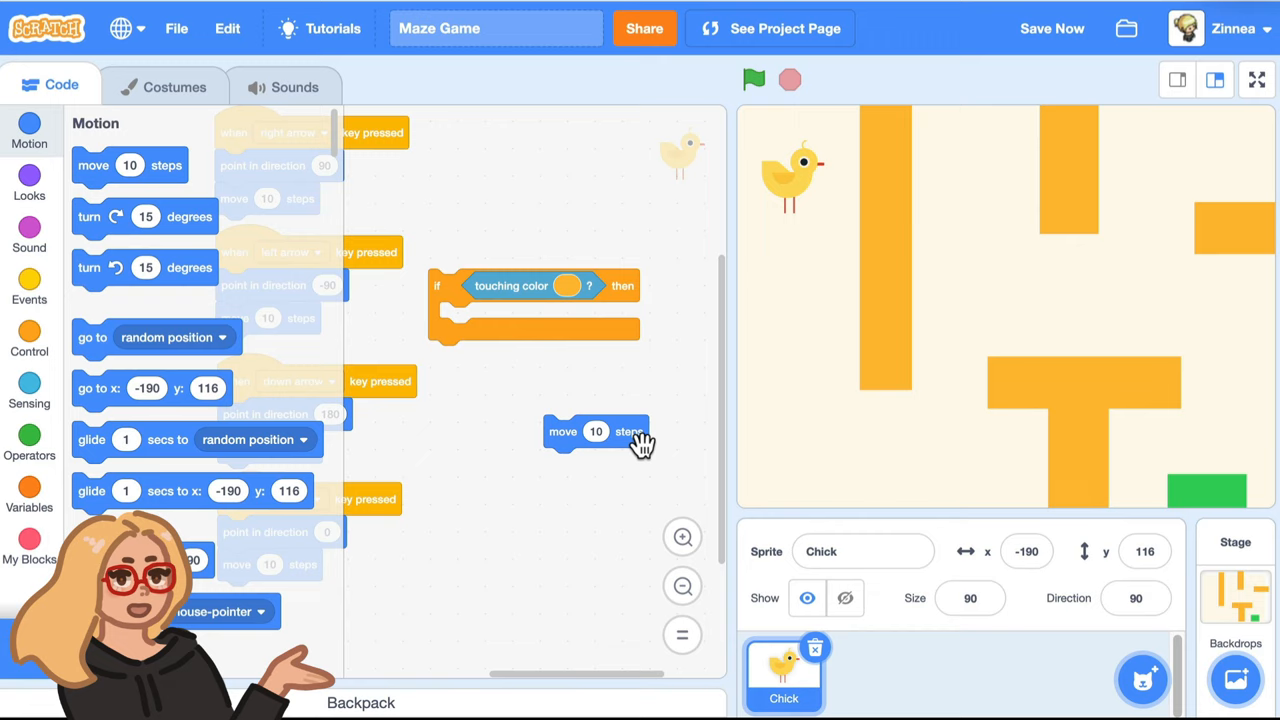
{"action": "type", "text": "-10"}
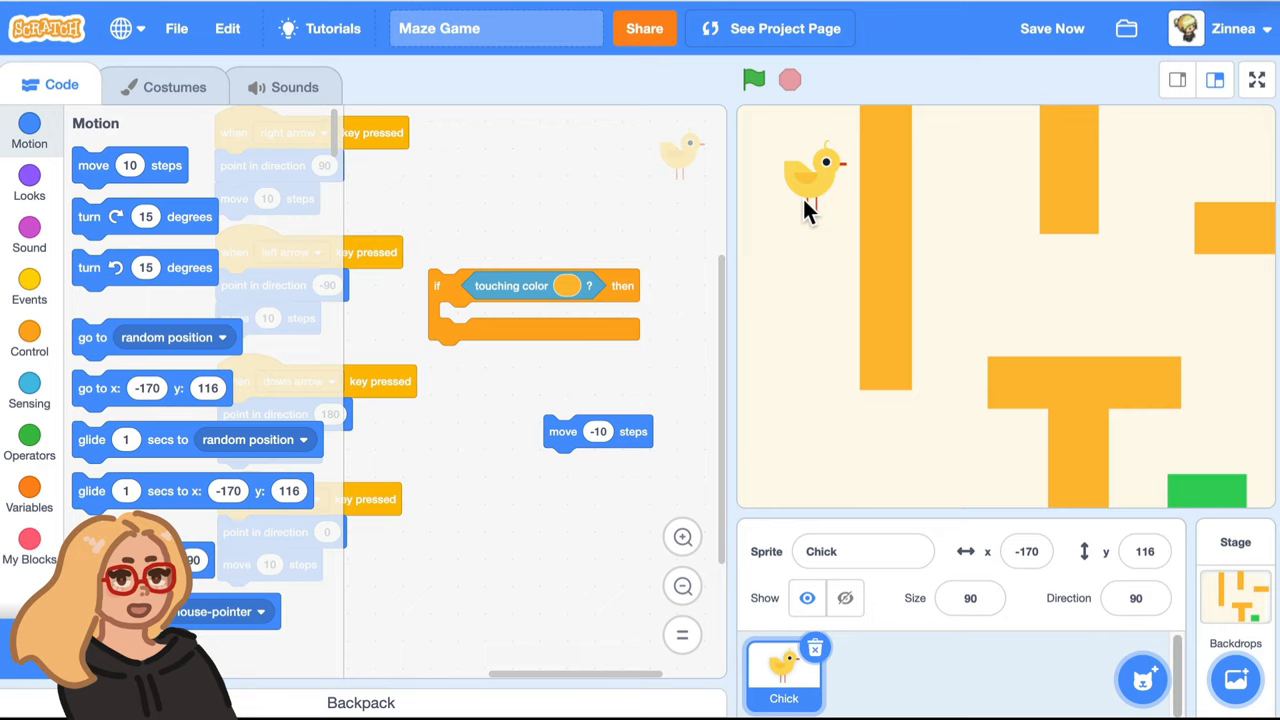
{"action": "left_click_drag", "start_coordinate": [597, 431], "coordinate": [500, 320]}
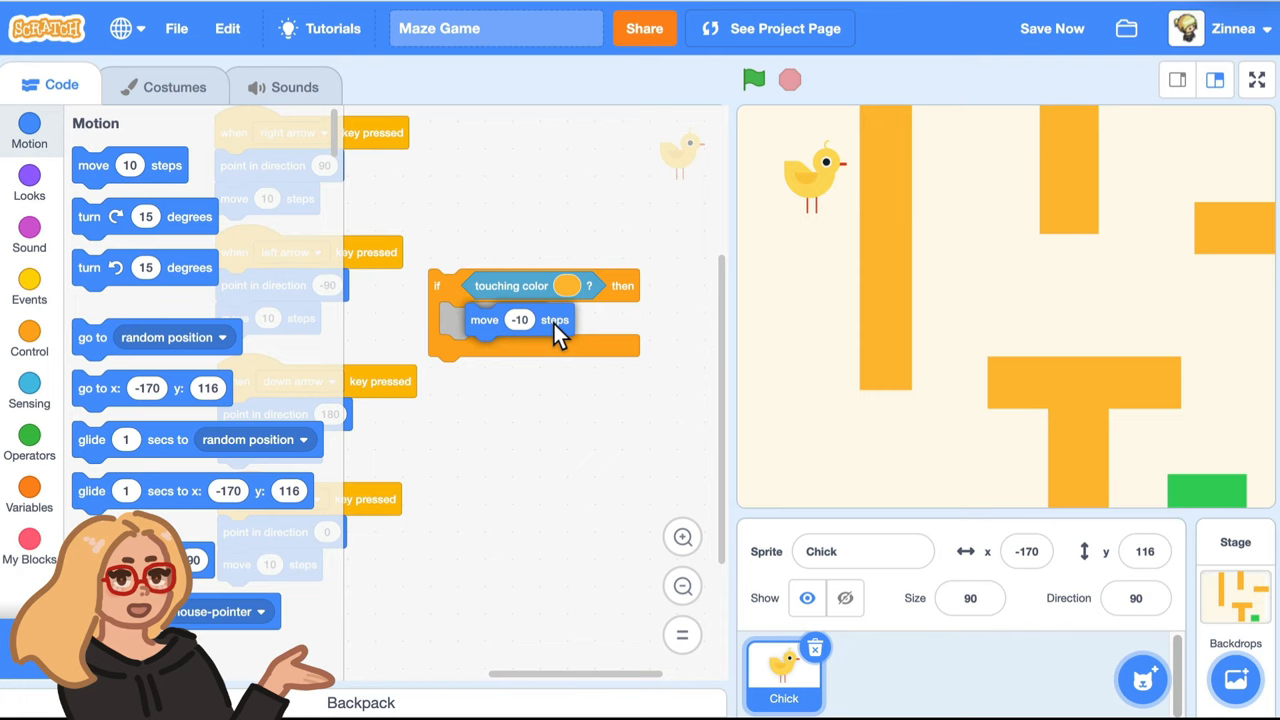
{"action": "left_click", "coordinate": [751, 79]}
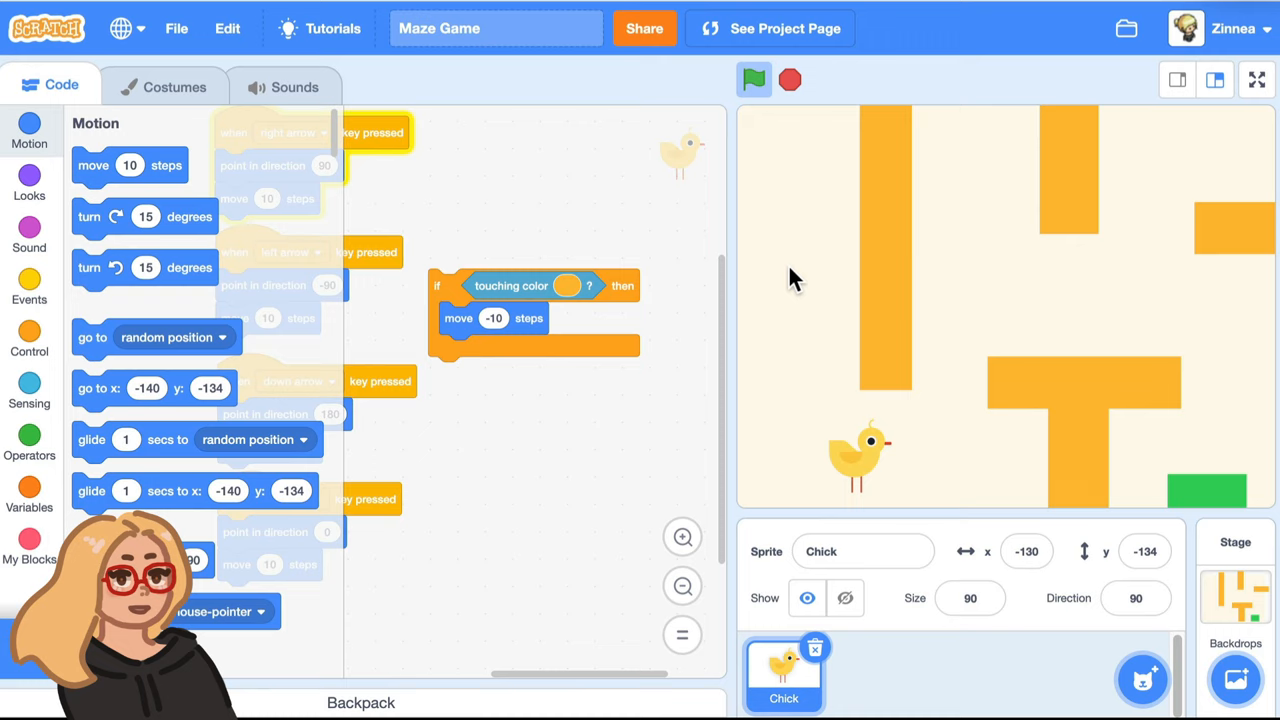
{"action": "left_click", "coordinate": [754, 79]}
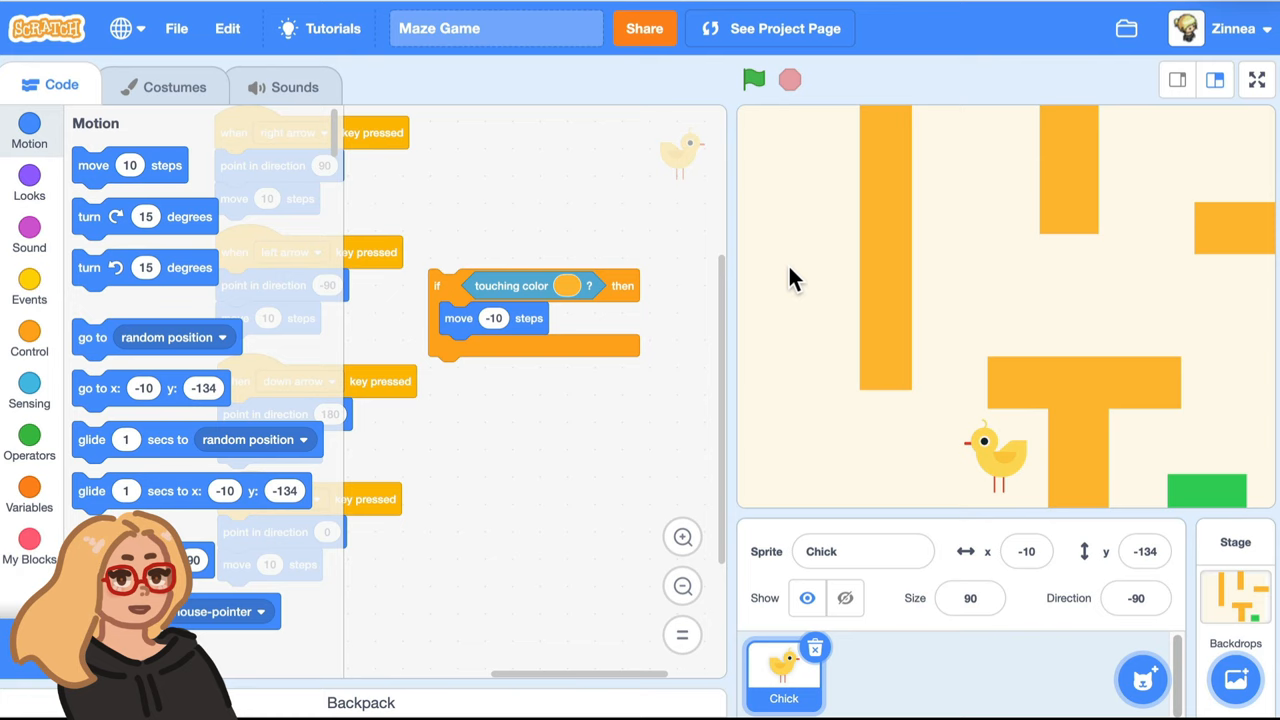
{"action": "left_click", "coordinate": [29, 286]}
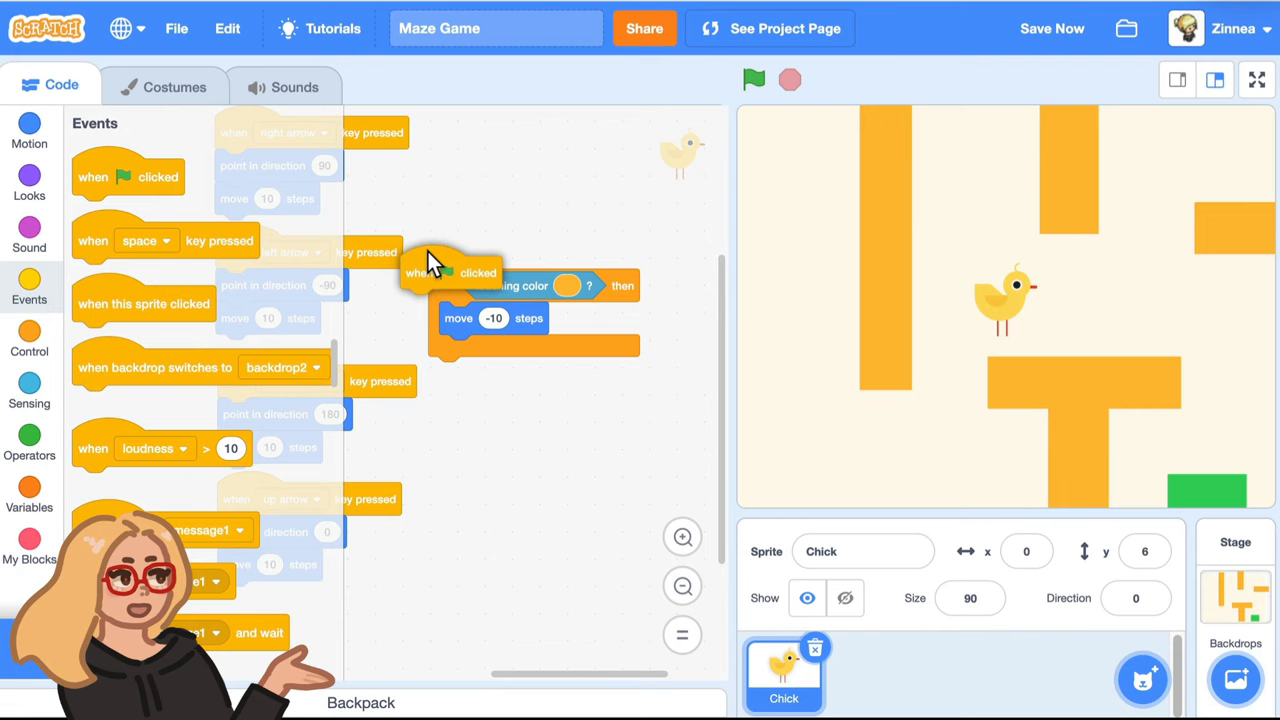
Place the orange-wall check in a forever loop under 'when flag clicked' and test it.
{"action": "left_click", "coordinate": [753, 79]}
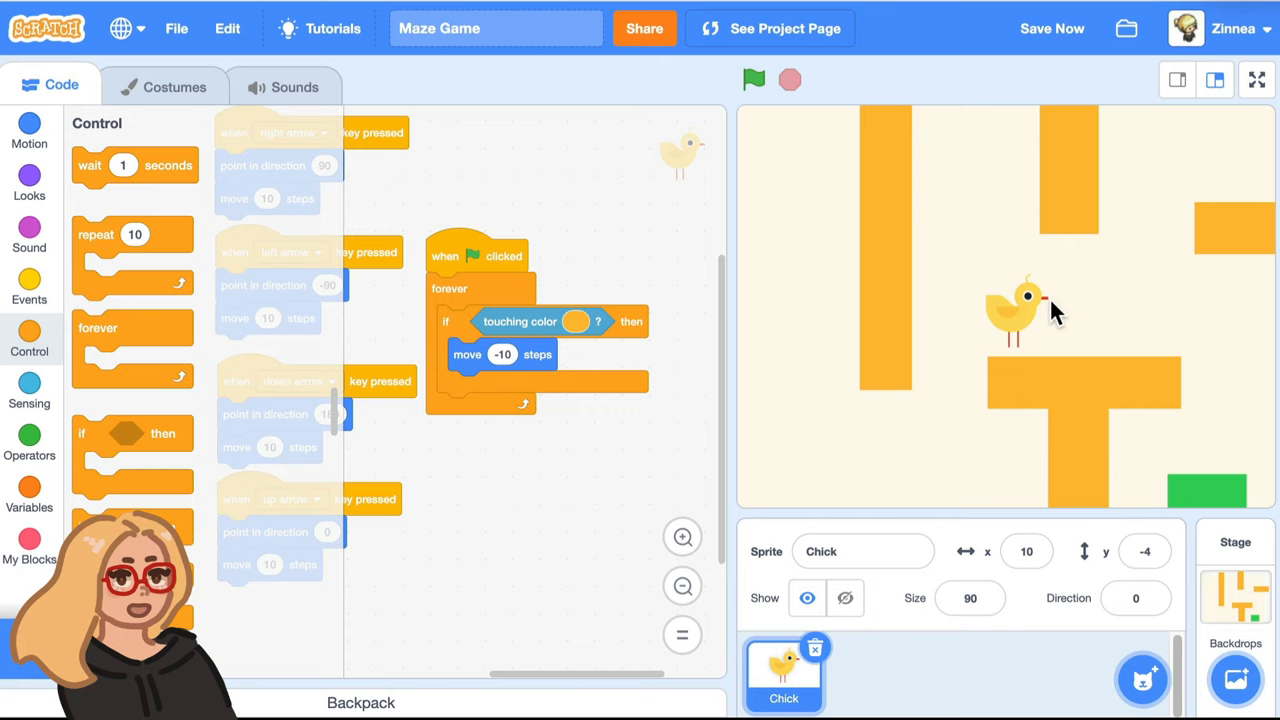
{"action": "left_click", "coordinate": [751, 82]}
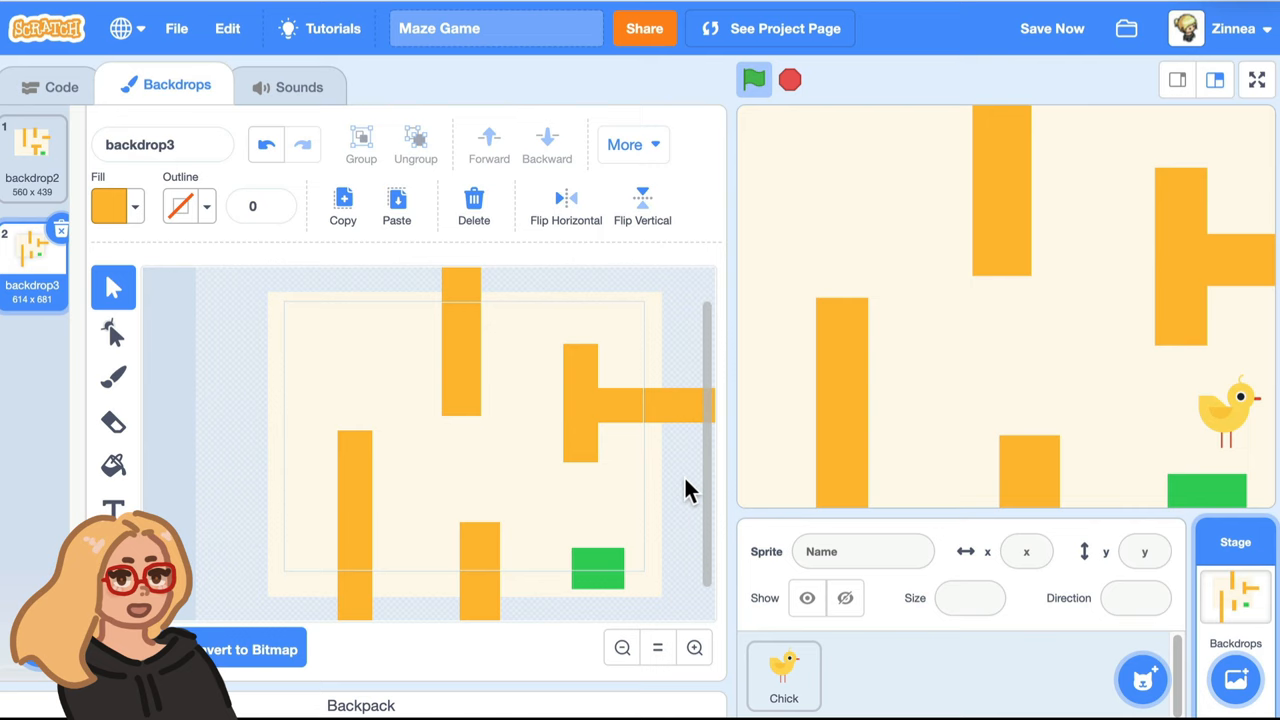
Duplicate backdrop2 into backdrop3 with rearranged orange walls and a green door.
{"action": "left_click", "coordinate": [50, 87]}
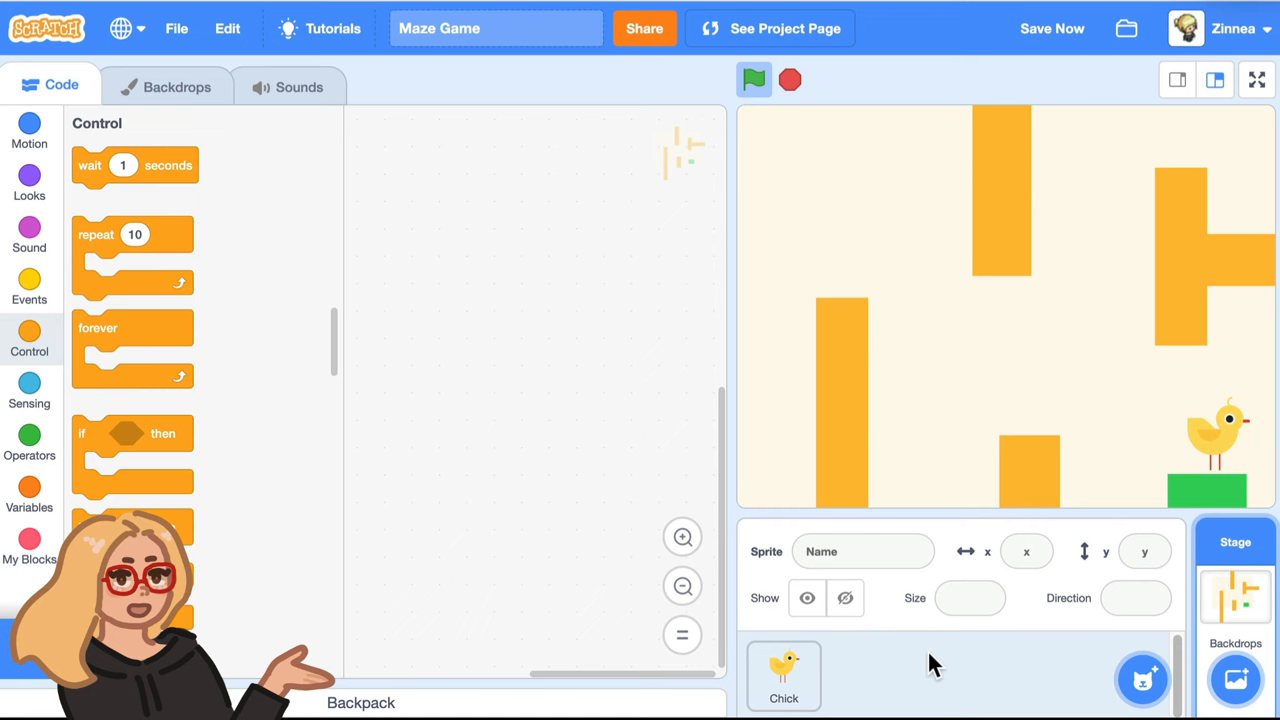
Give the Chick a 'when flag clicked' script going to x -208, y 141.
{"action": "left_click", "coordinate": [783, 683]}
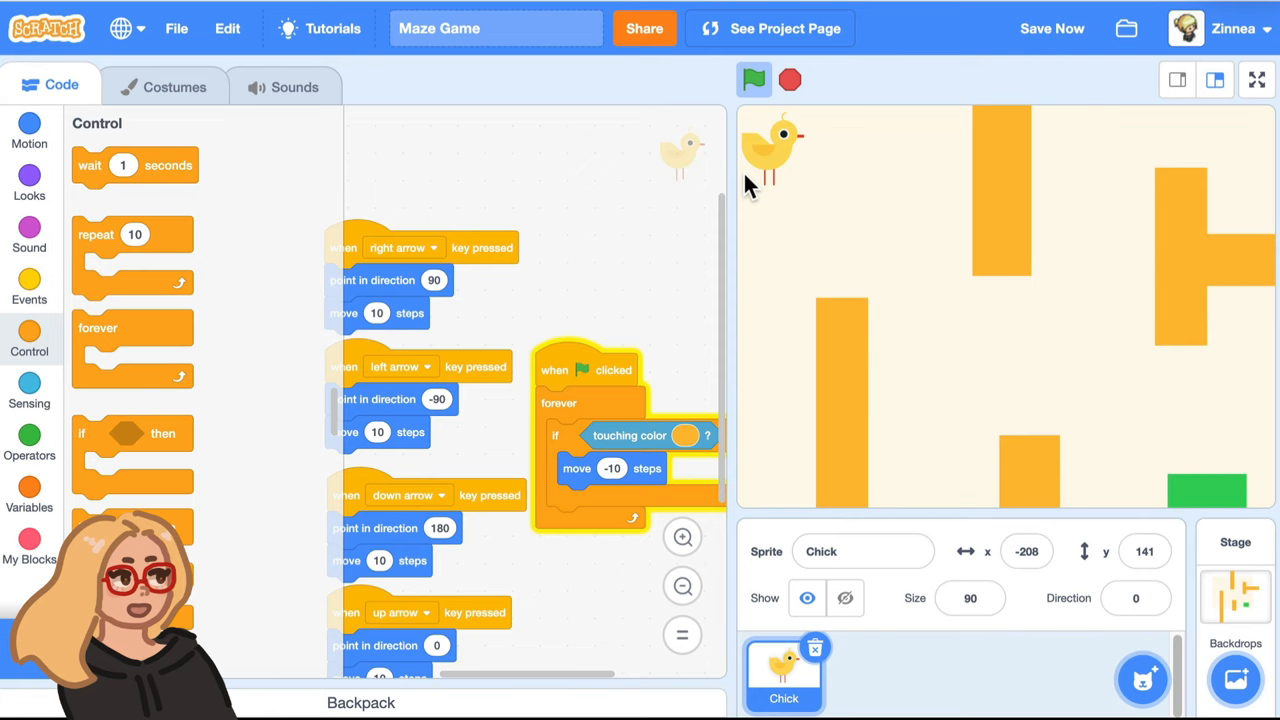
{"action": "left_click", "coordinate": [29, 128]}
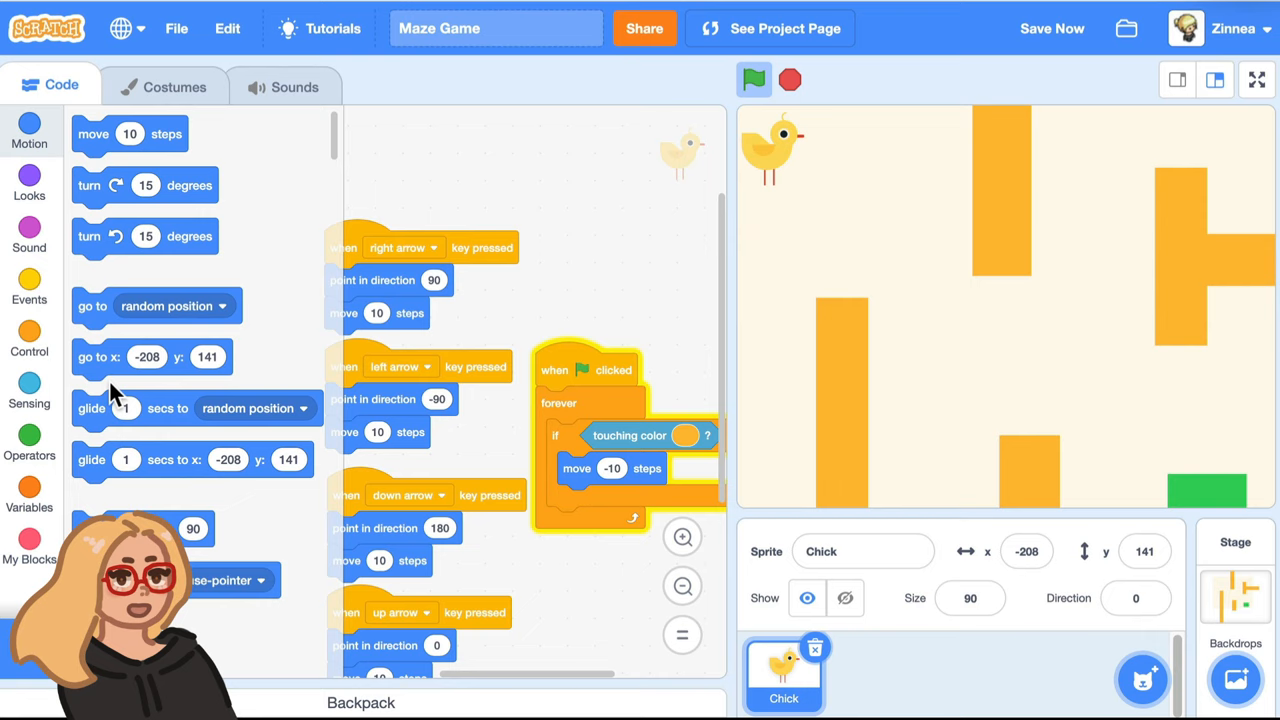
{"action": "mouse_move", "coordinate": [700, 205]}
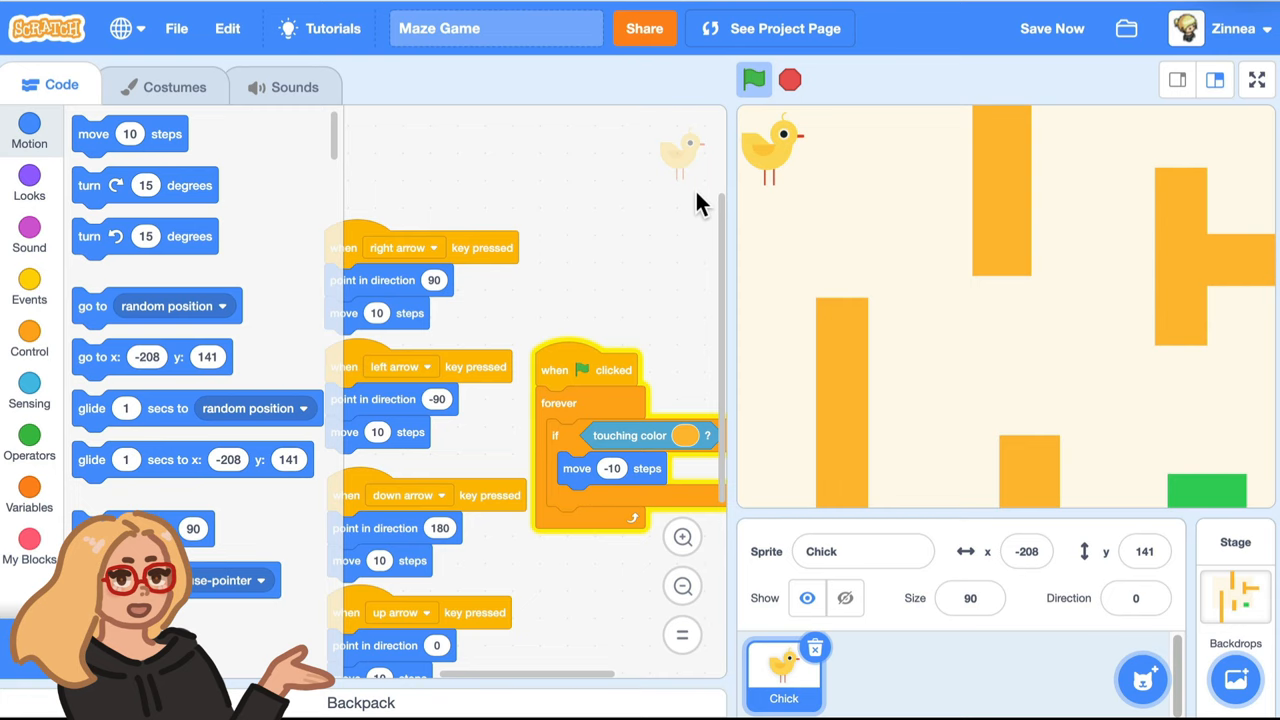
{"action": "left_click_drag", "start_coordinate": [130, 356], "coordinate": [600, 220]}
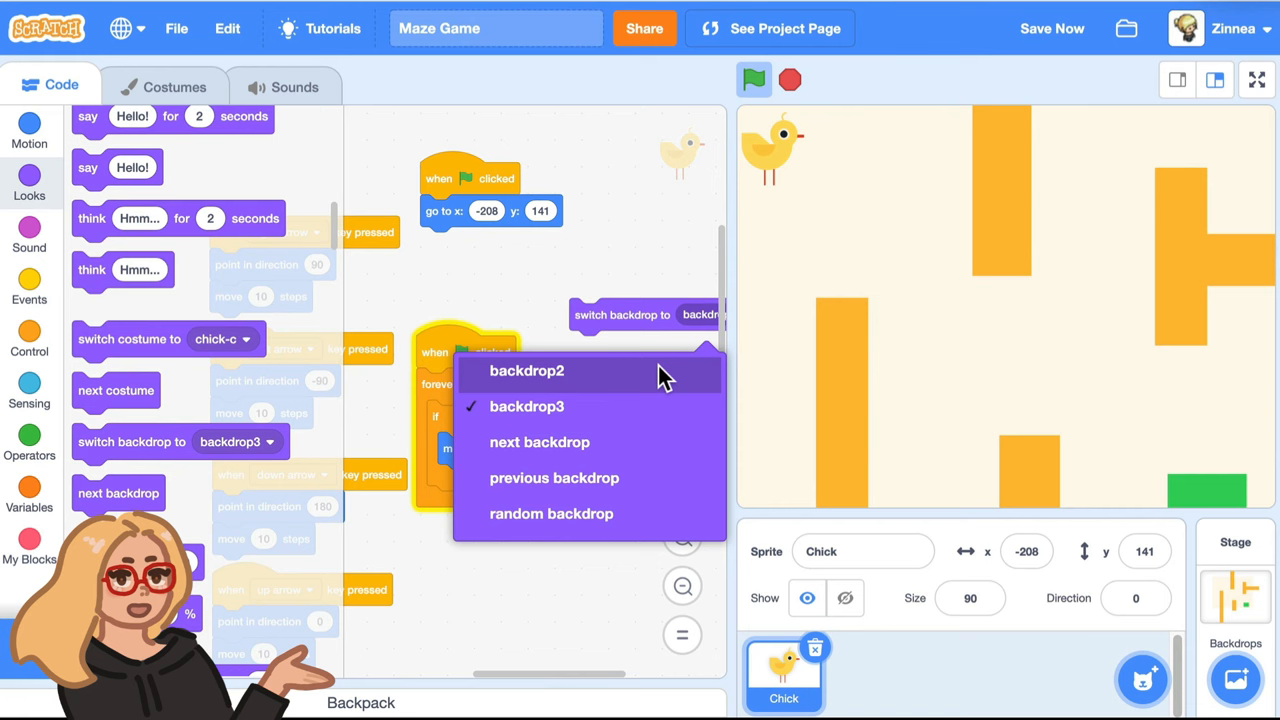
Set the flag script's 'switch backdrop to' block to backdrop2.
{"action": "left_click", "coordinate": [526, 372]}
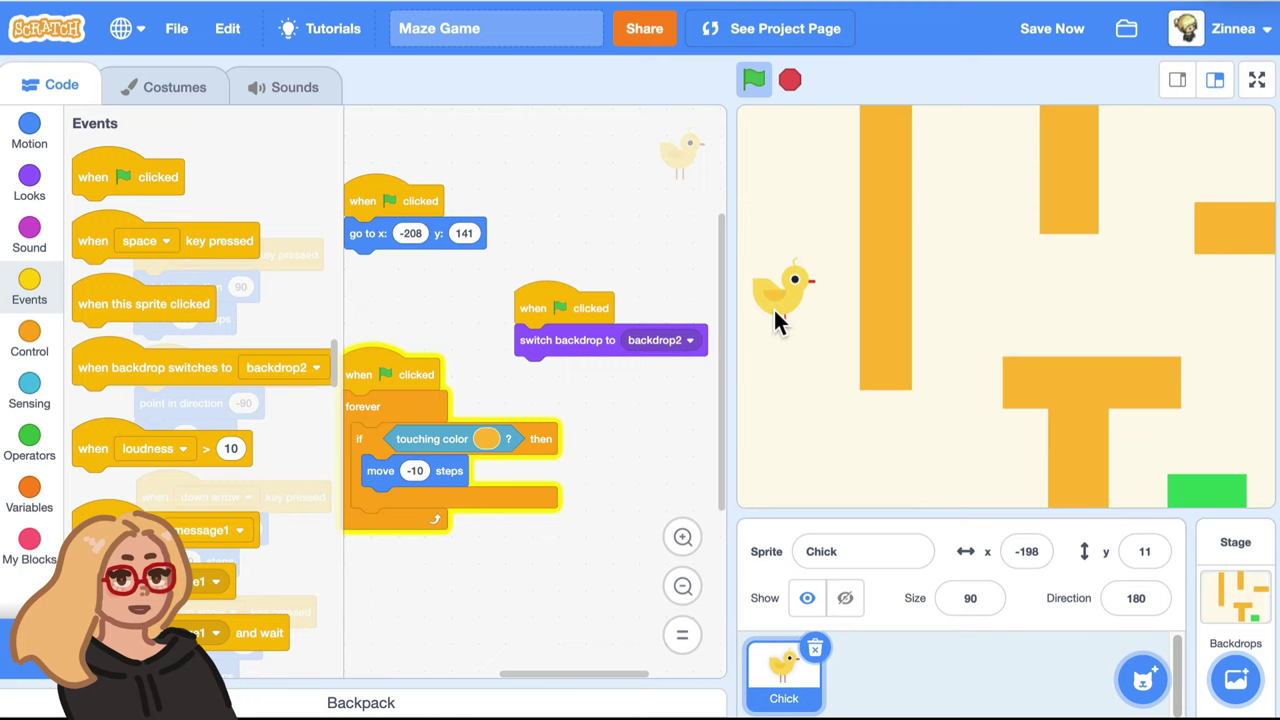
{"action": "left_click", "coordinate": [750, 79]}
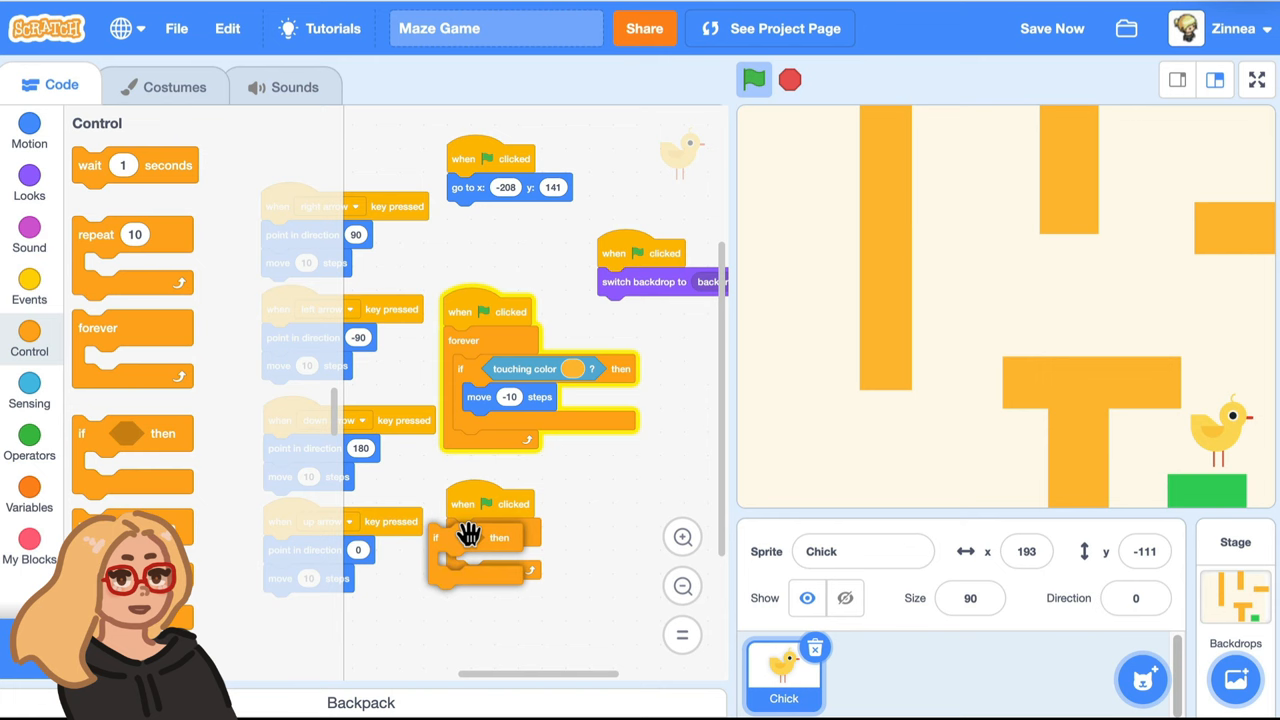
Add 'if touching green then go to x: -208 y: 141' inside the forever loop.
{"action": "left_click", "coordinate": [29, 387]}
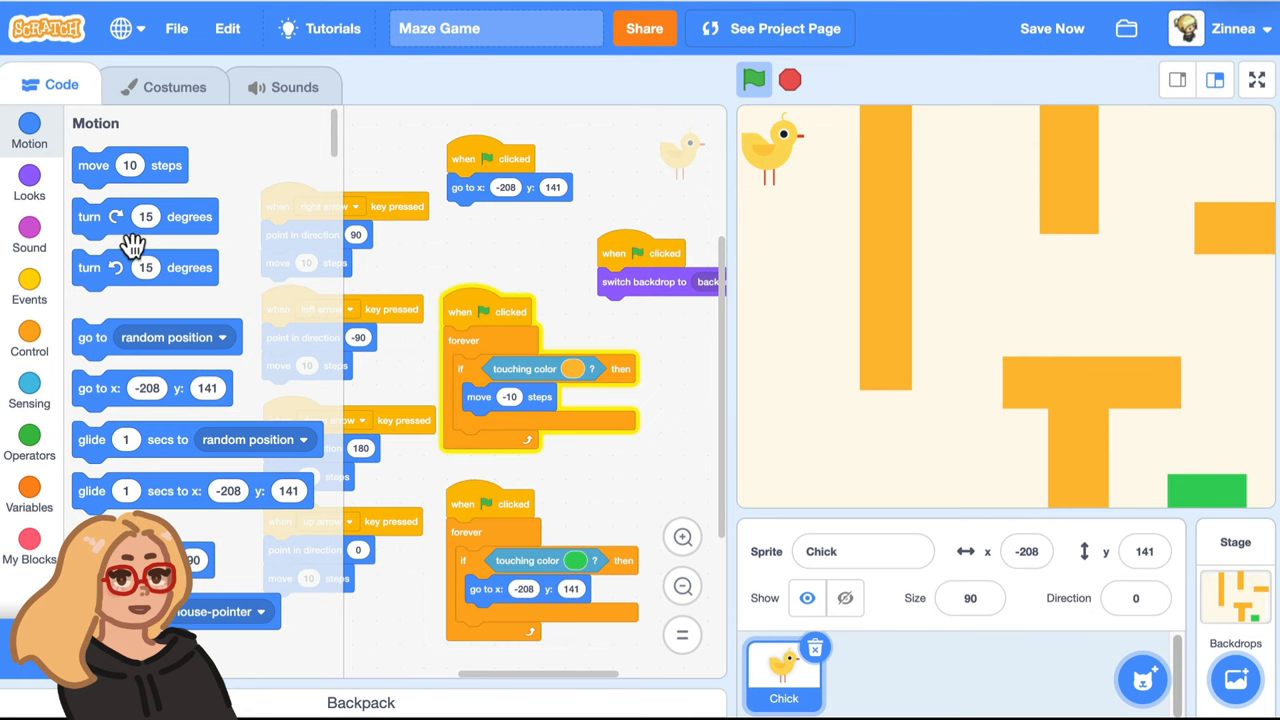
{"action": "left_click", "coordinate": [29, 183]}
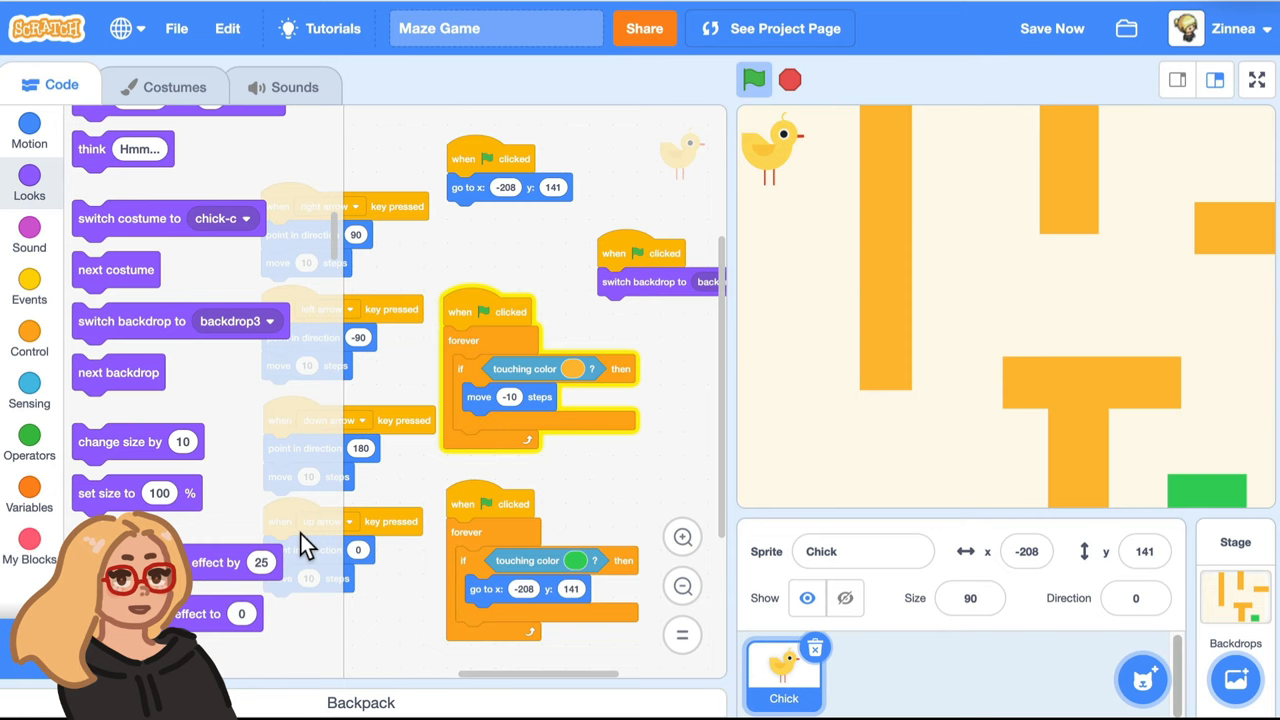